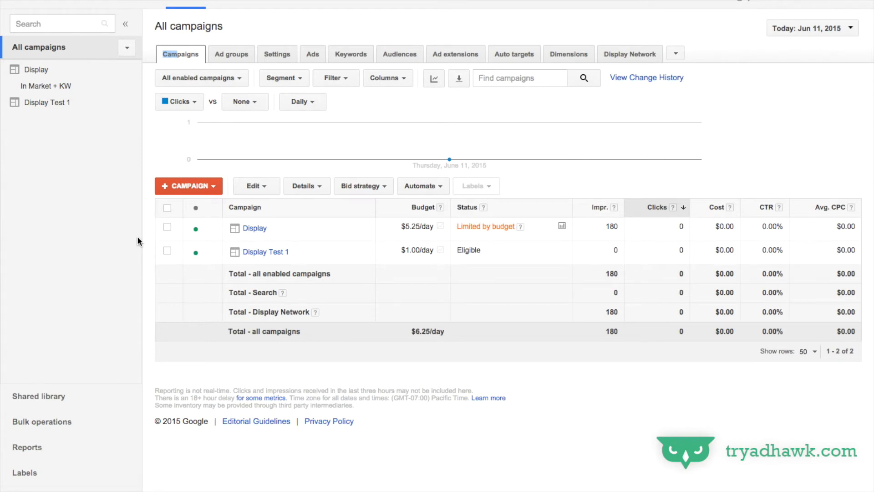
{"action": "mouse_move", "coordinate": [219, 246]}
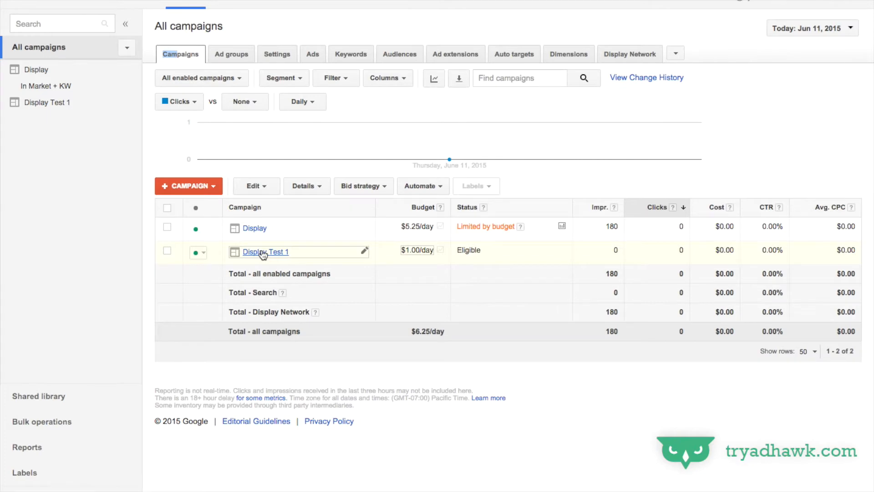
Open the Display Test 1 campaign's Display Network report, which shows no placements
{"action": "left_click", "coordinate": [265, 252]}
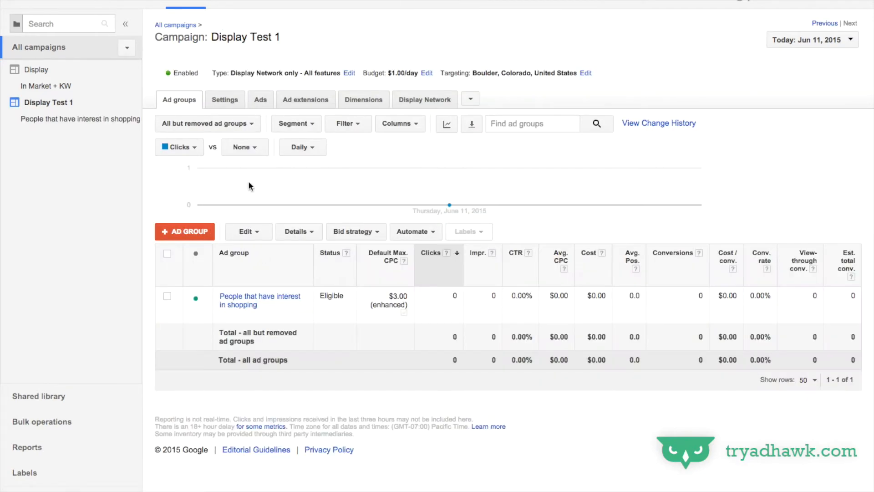
{"action": "mouse_move", "coordinate": [419, 102]}
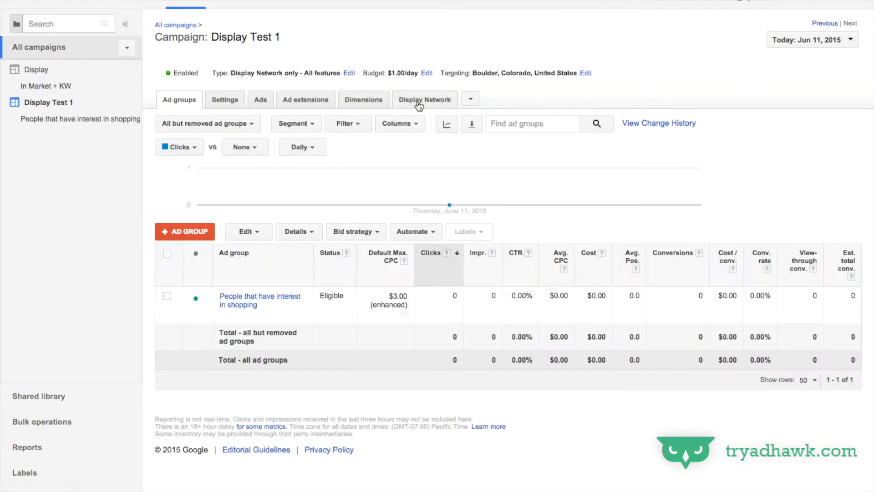
{"action": "left_click", "coordinate": [424, 99]}
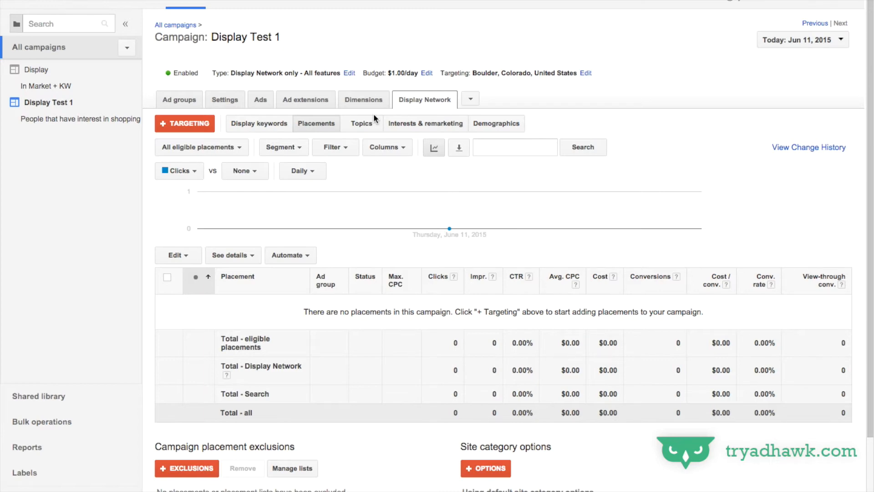
{"action": "mouse_move", "coordinate": [267, 120]}
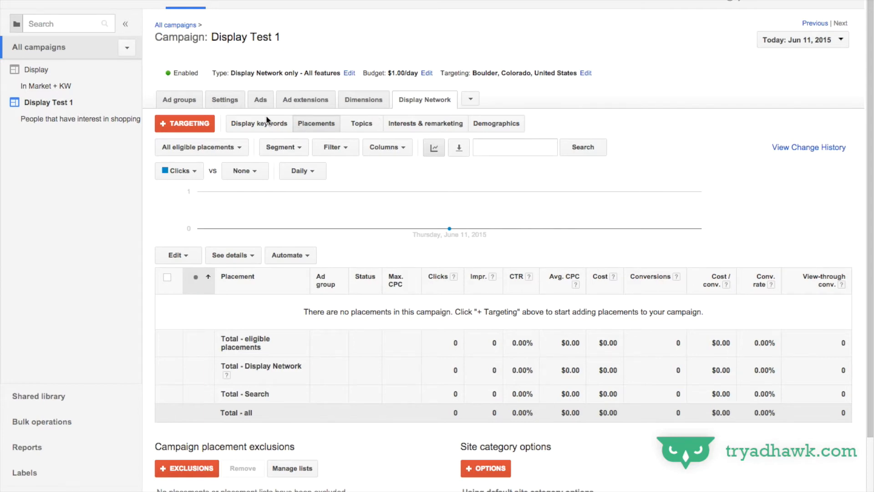
Check the Display keywords, Placements, Topics and Interests & remarketing lists, all empty
{"action": "left_click", "coordinate": [259, 123]}
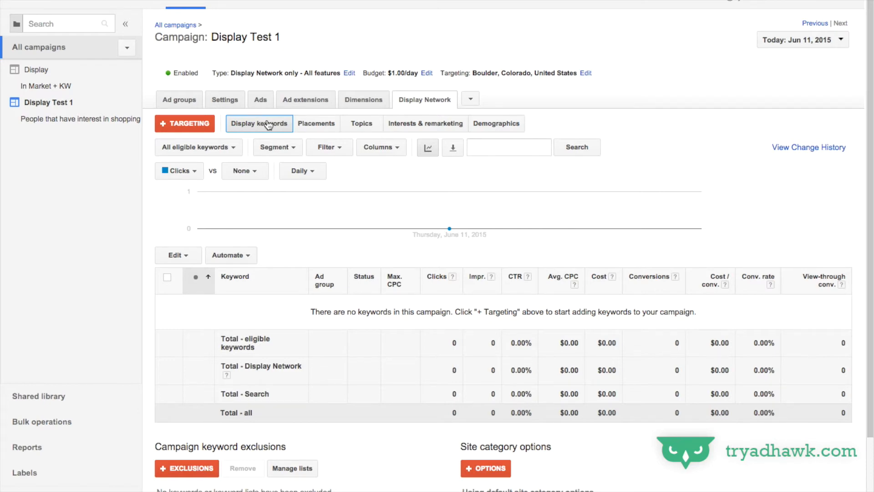
{"action": "left_click", "coordinate": [316, 123]}
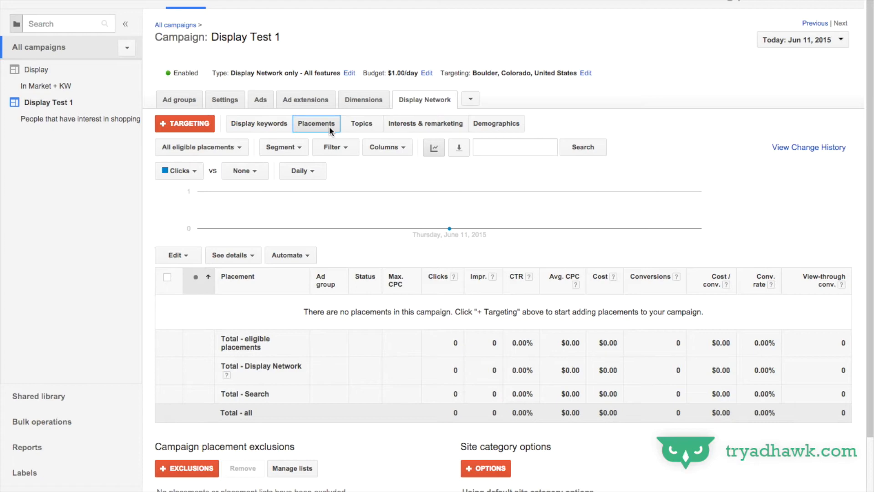
{"action": "left_click", "coordinate": [361, 123]}
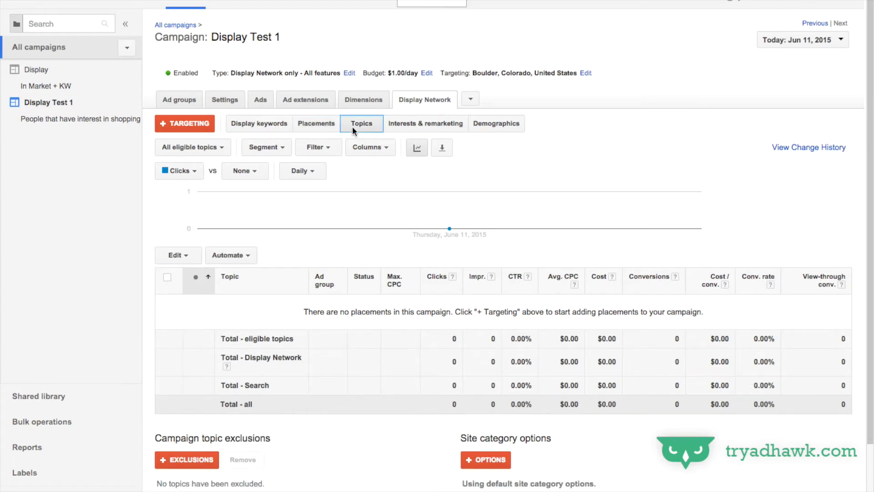
{"action": "left_click", "coordinate": [360, 123]}
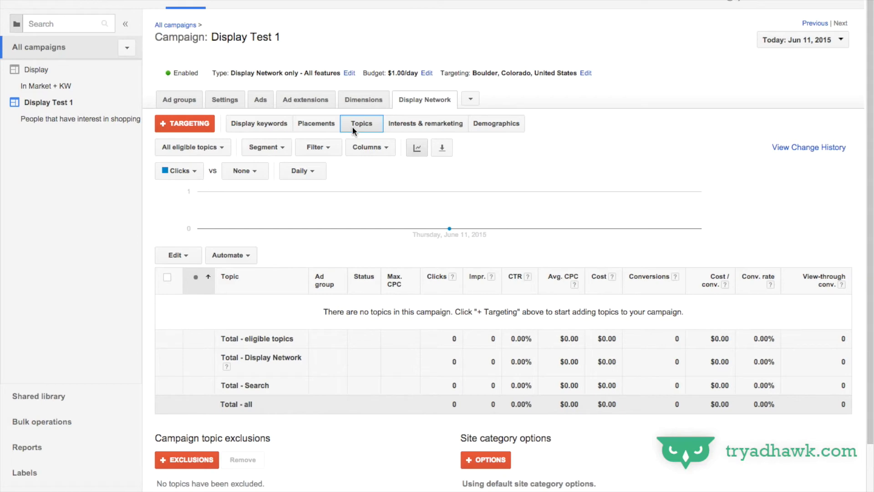
{"action": "mouse_move", "coordinate": [401, 131]}
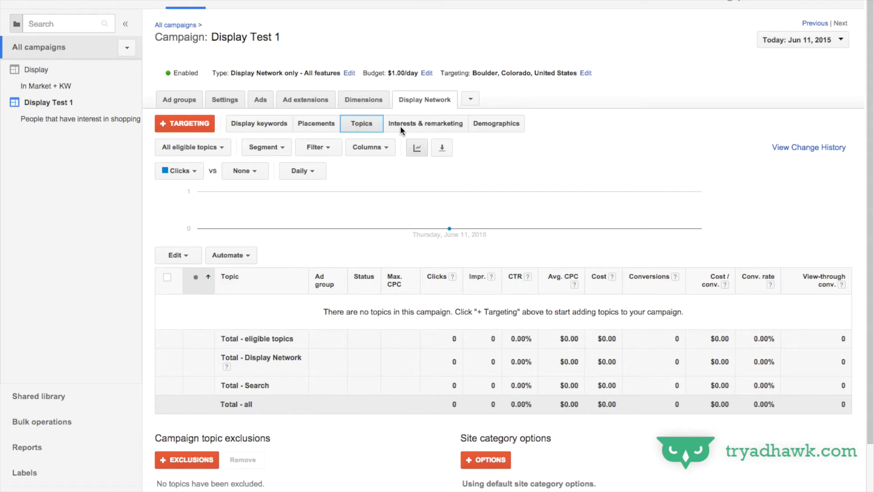
{"action": "left_click", "coordinate": [425, 124]}
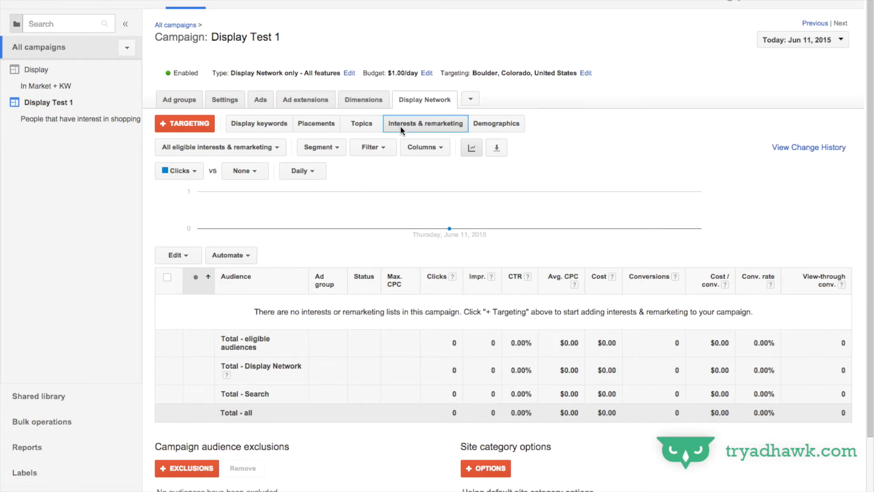
{"action": "mouse_move", "coordinate": [367, 124]}
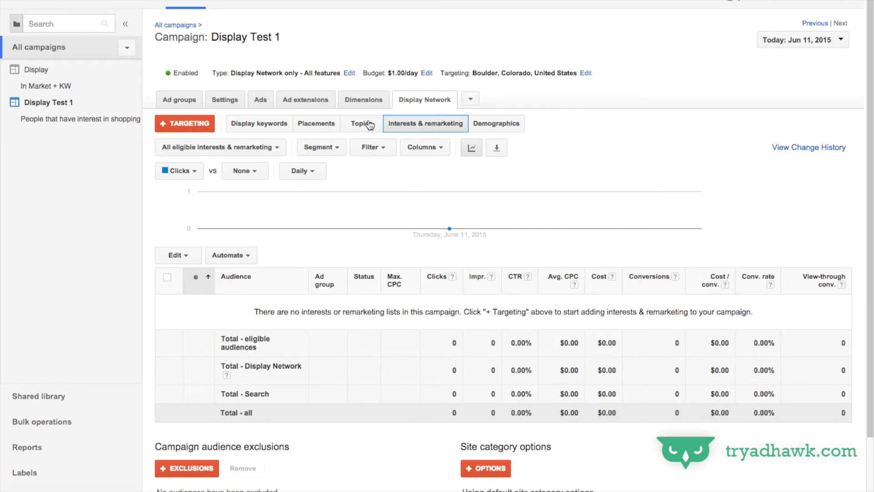
{"action": "mouse_move", "coordinate": [495, 126]}
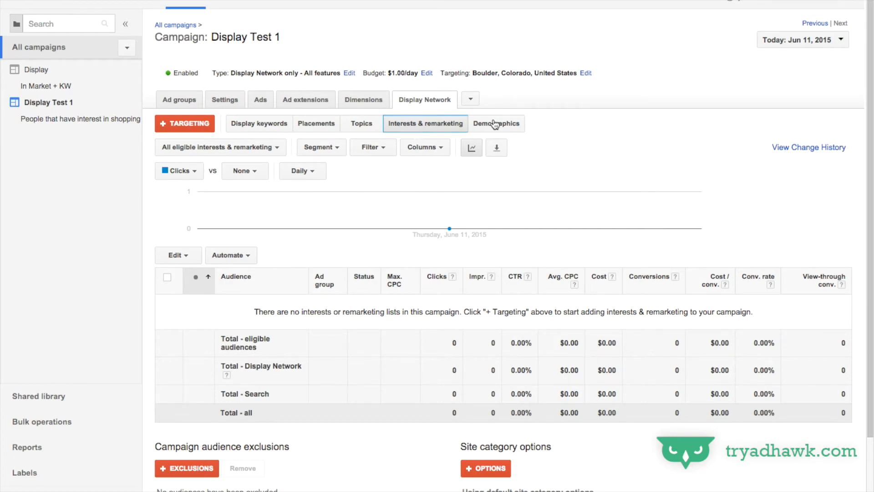
Review gender, age and parental-status demographics, then start a new targeting form
{"action": "left_click", "coordinate": [496, 123]}
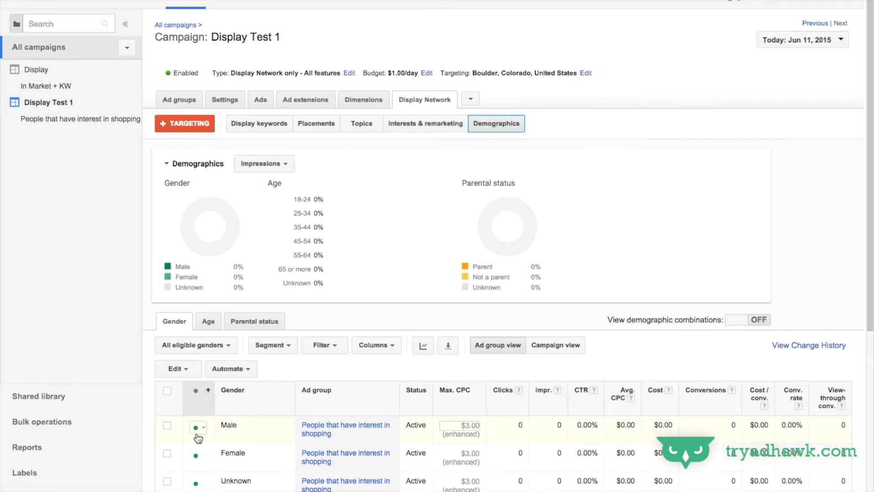
{"action": "left_click", "coordinate": [198, 427]}
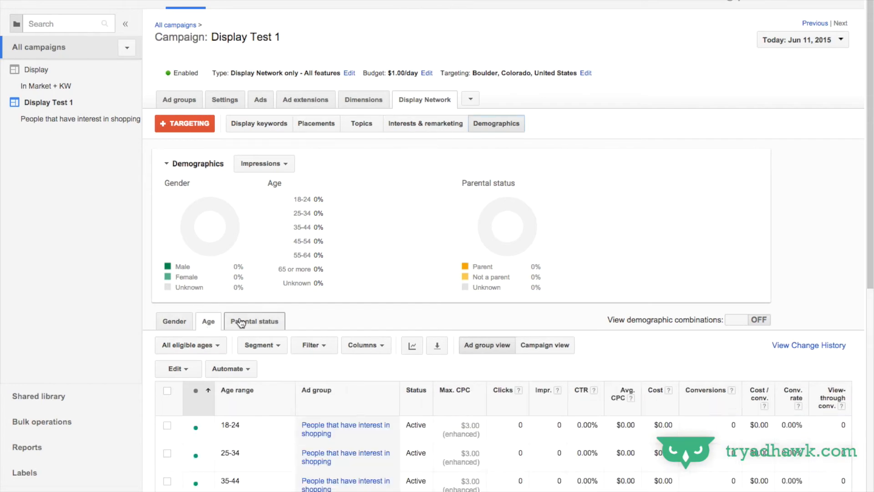
{"action": "left_click", "coordinate": [254, 321]}
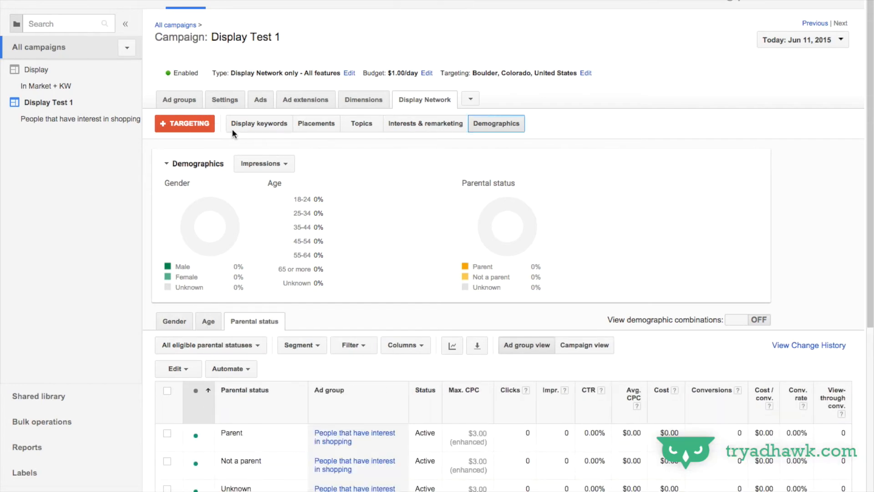
{"action": "left_click", "coordinate": [184, 123]}
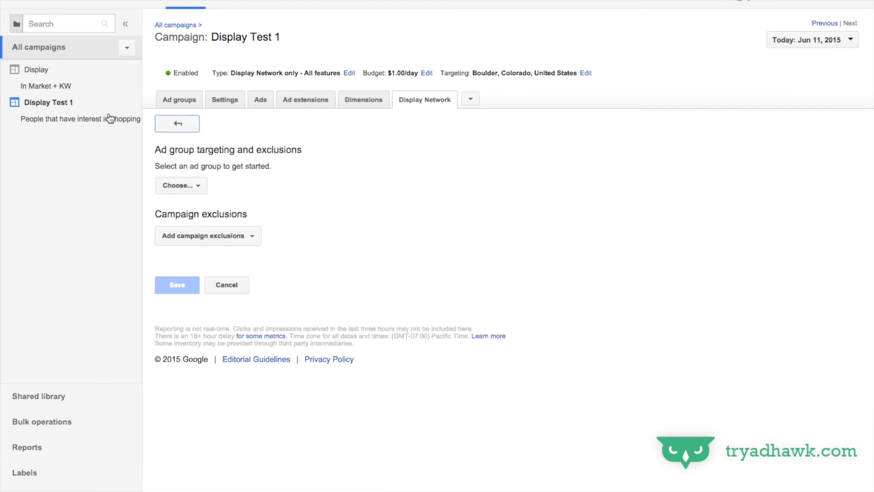
Pick the People that have interest in shopping ad group and add display keyword basketball
{"action": "left_click", "coordinate": [68, 119]}
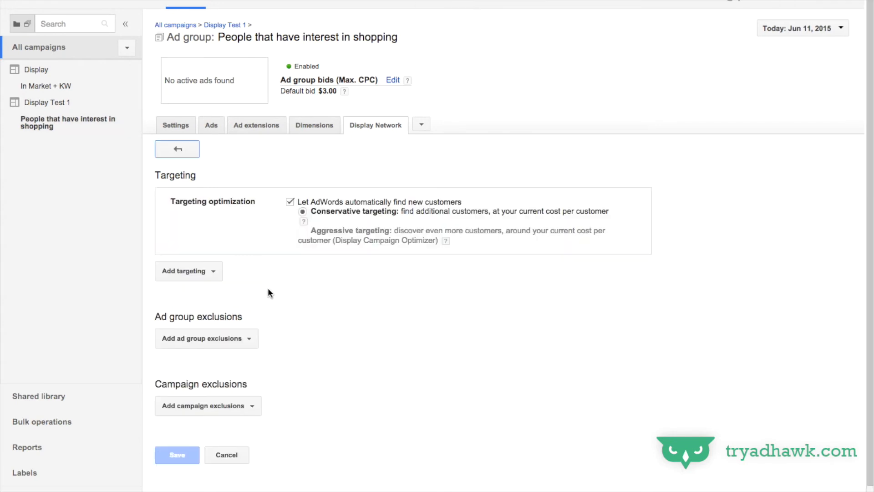
{"action": "left_click", "coordinate": [188, 271]}
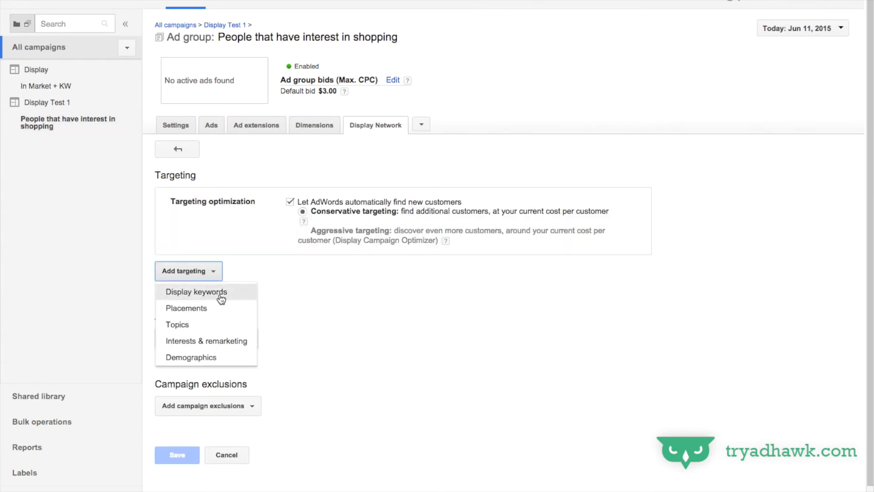
{"action": "left_click", "coordinate": [196, 292]}
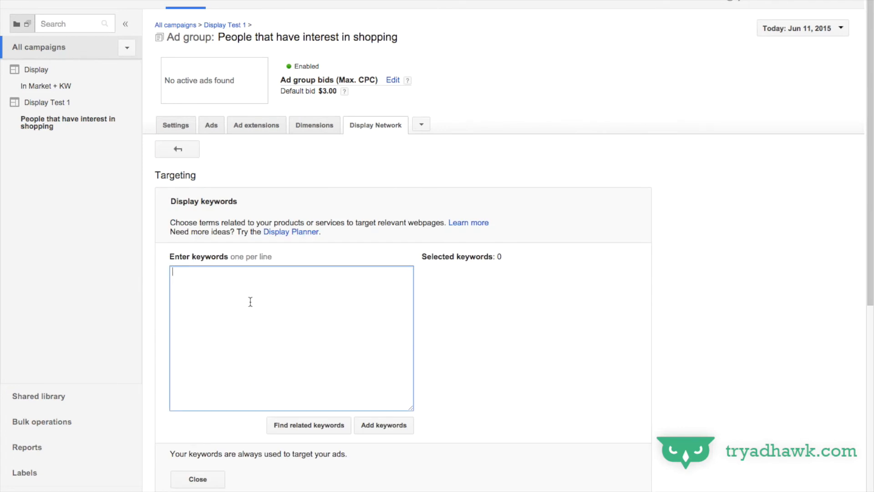
{"action": "type", "text": "spo"}
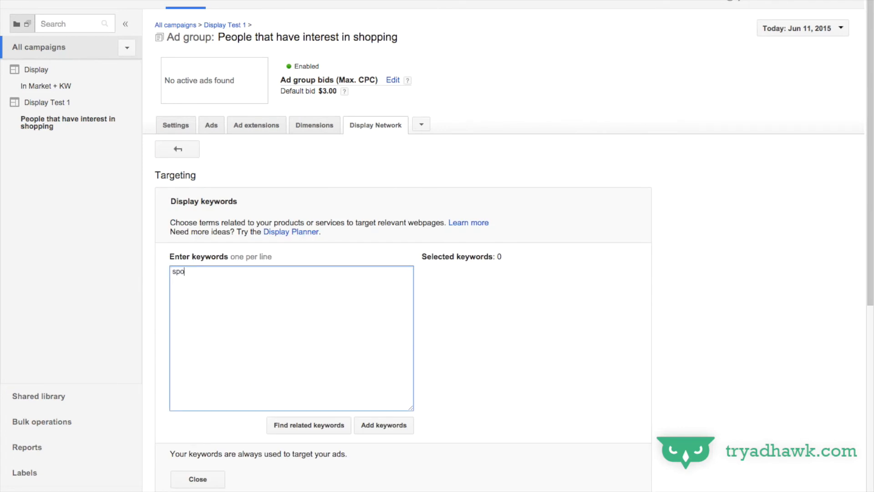
{"action": "type", "text": "basektball"}
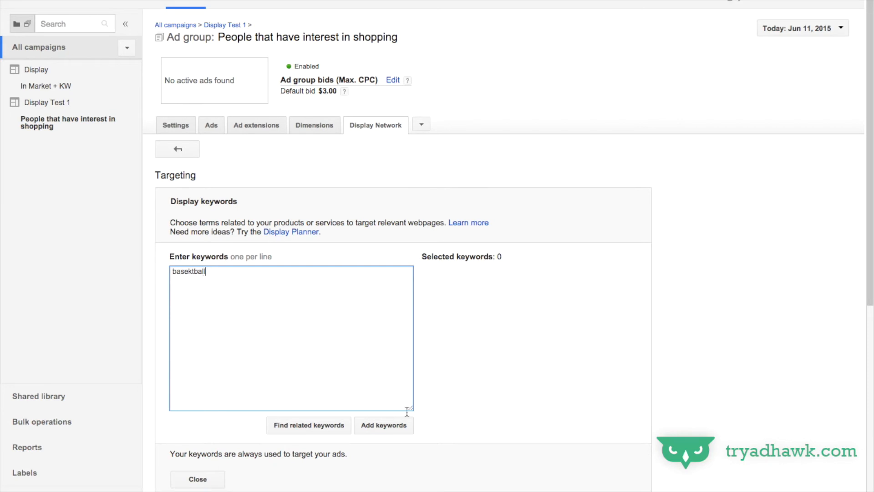
{"action": "left_click", "coordinate": [384, 425]}
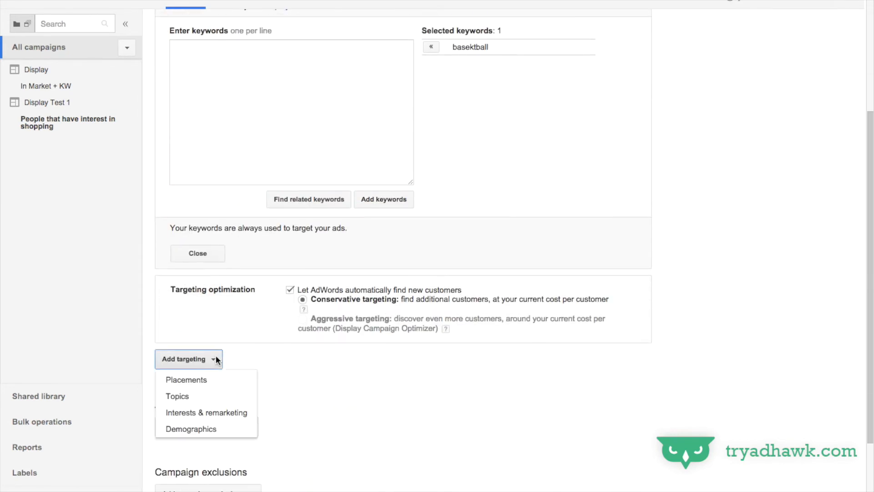
Search topics for 'sports' and add Sports > College Sports to the selection
{"action": "left_click", "coordinate": [178, 396]}
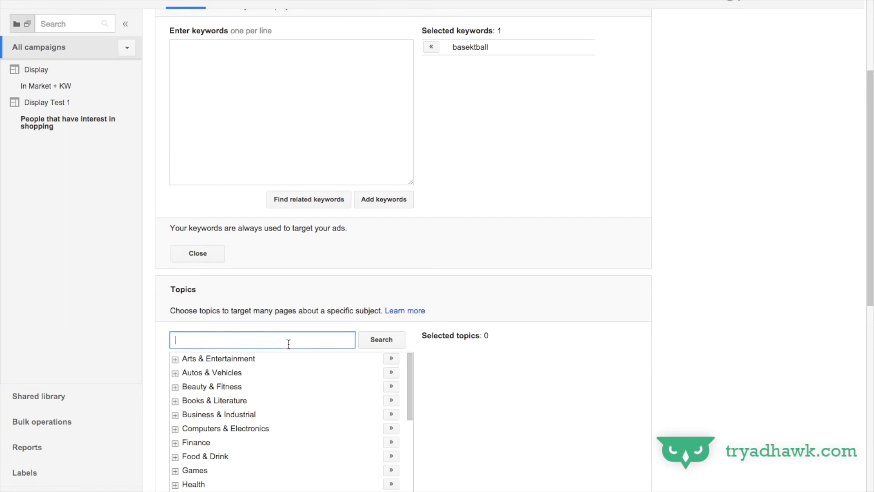
{"action": "type", "text": "sports"}
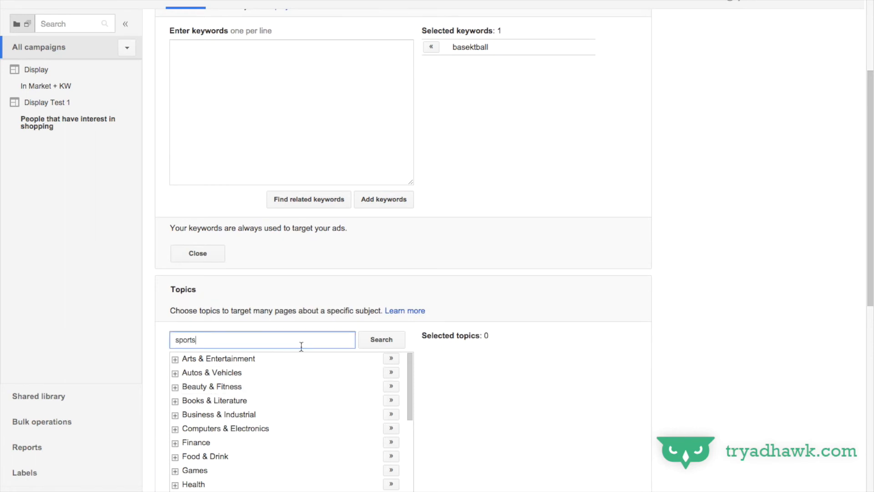
{"action": "left_click", "coordinate": [381, 339]}
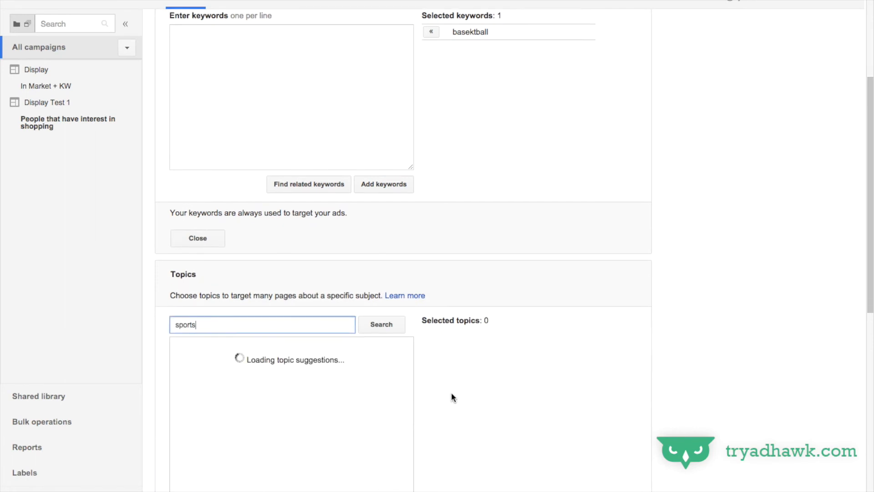
{"action": "scroll", "scroll_direction": "down", "scroll_amount": 3}
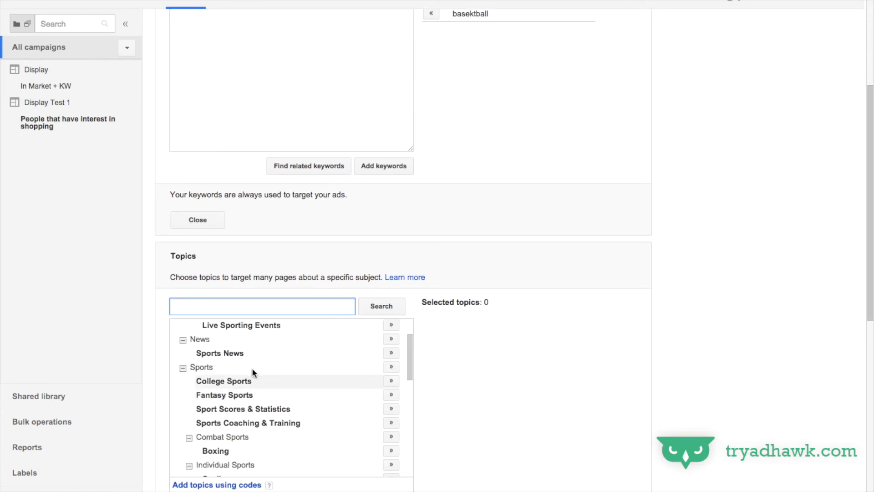
{"action": "mouse_move", "coordinate": [224, 399]}
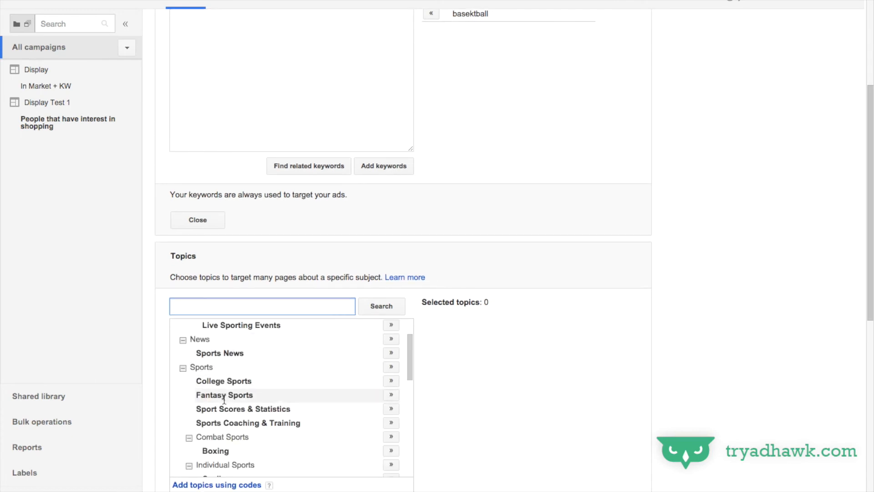
{"action": "left_click", "coordinate": [390, 380]}
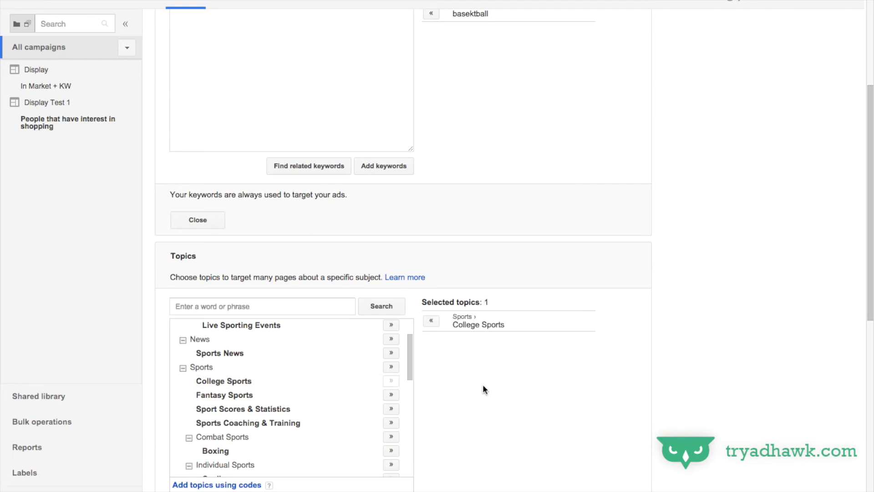
{"action": "scroll", "scroll_direction": "down", "scroll_amount": 3}
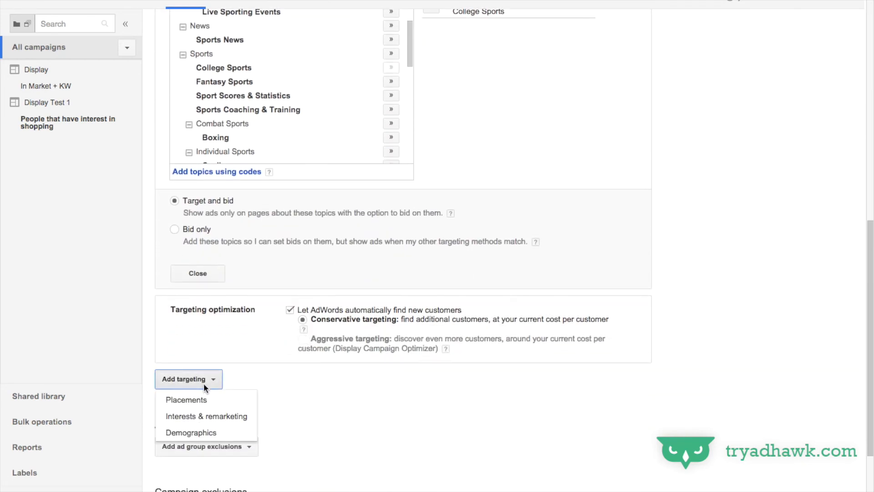
Browse affinity audiences for 'sports' and add Sports Fans to the ad group's targeting
{"action": "left_click", "coordinate": [207, 416]}
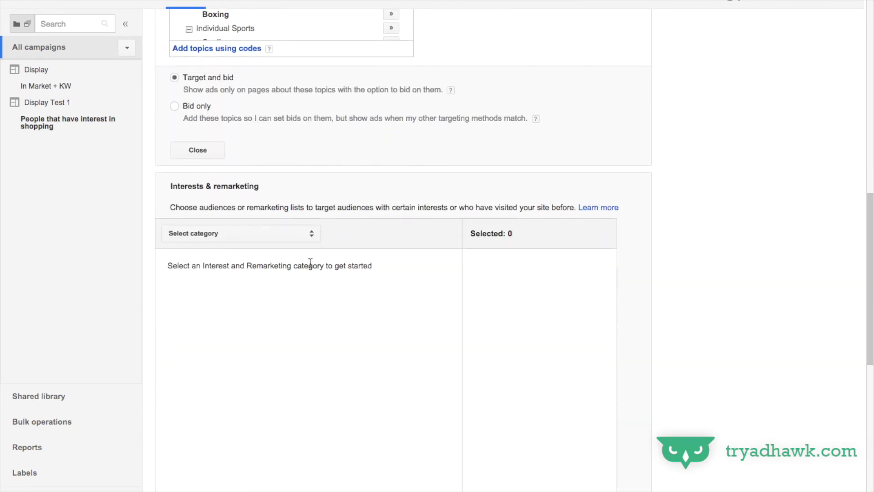
{"action": "left_click", "coordinate": [241, 233]}
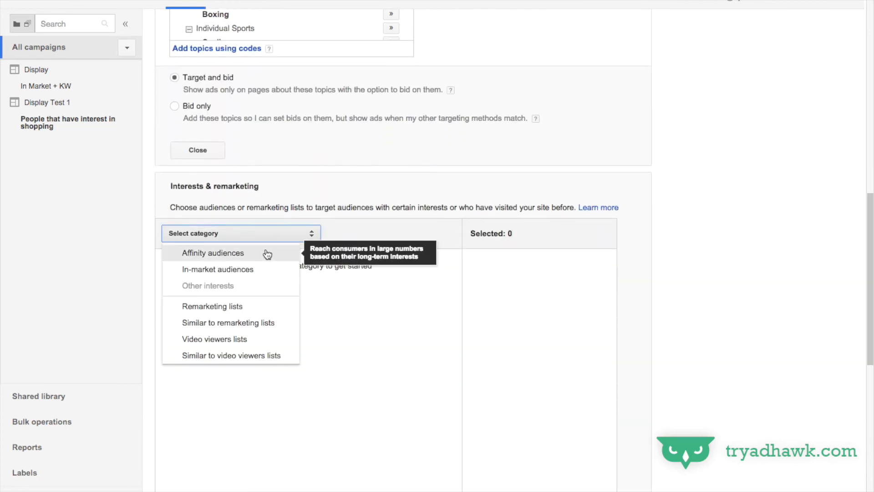
{"action": "left_click", "coordinate": [213, 252]}
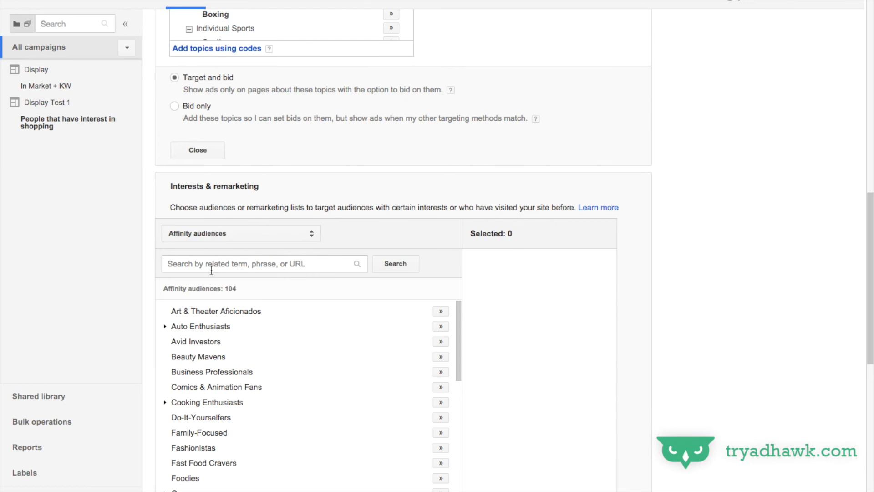
{"action": "type", "text": "sports"}
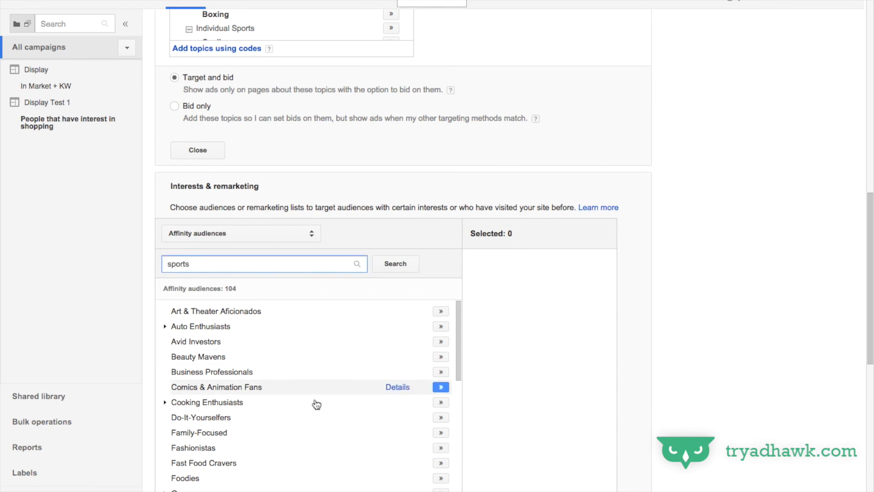
{"action": "scroll", "scroll_direction": "down", "scroll_amount": 3}
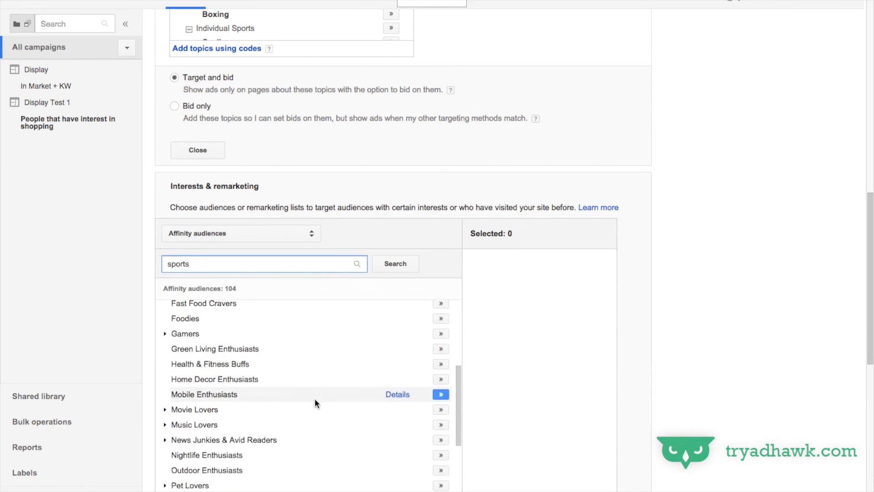
{"action": "scroll", "scroll_direction": "down", "scroll_amount": 3}
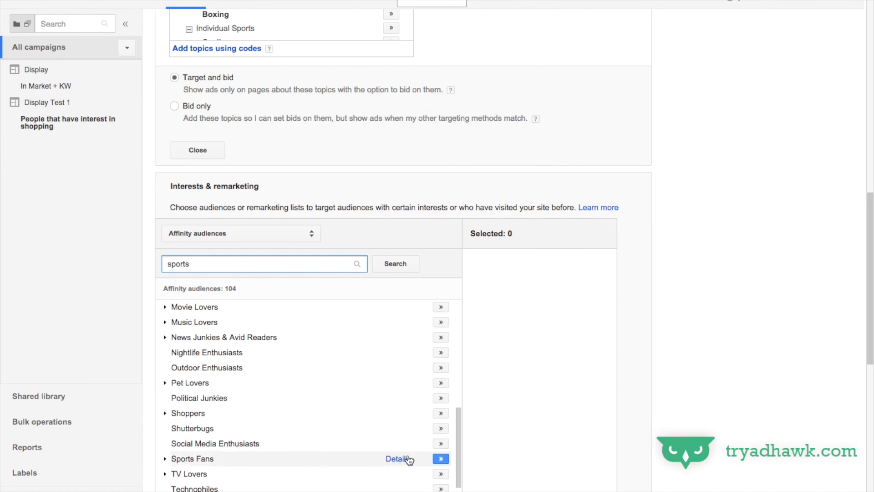
{"action": "left_click", "coordinate": [440, 458]}
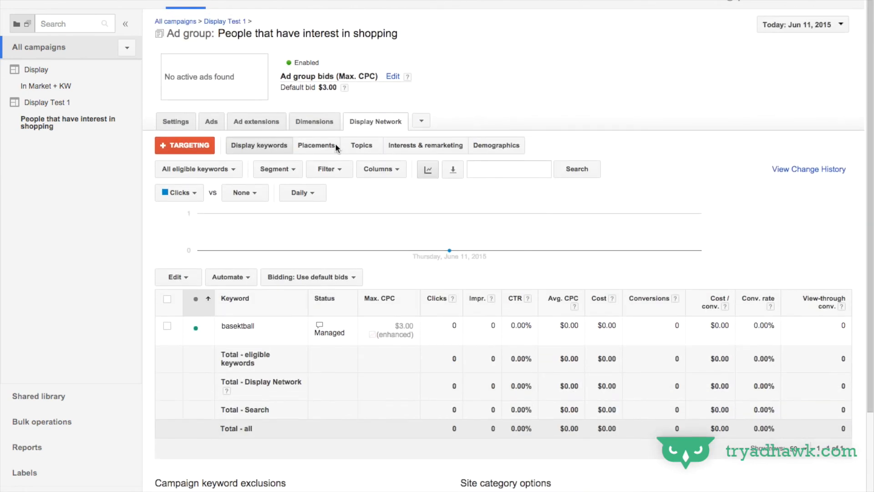
{"action": "left_click", "coordinate": [315, 145]}
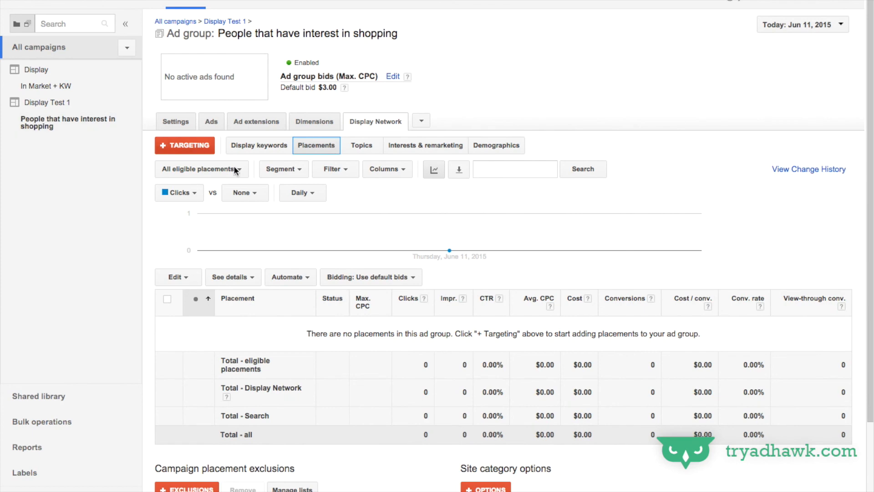
{"action": "left_click", "coordinate": [361, 146]}
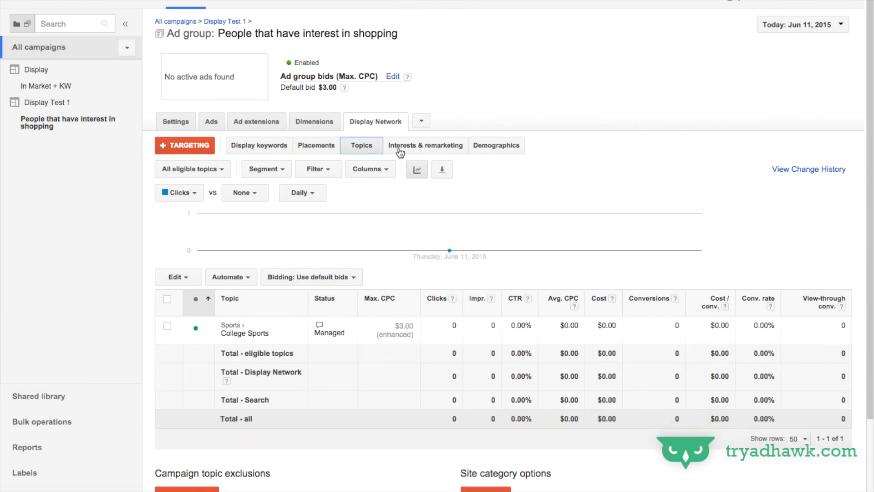
{"action": "left_click", "coordinate": [425, 145]}
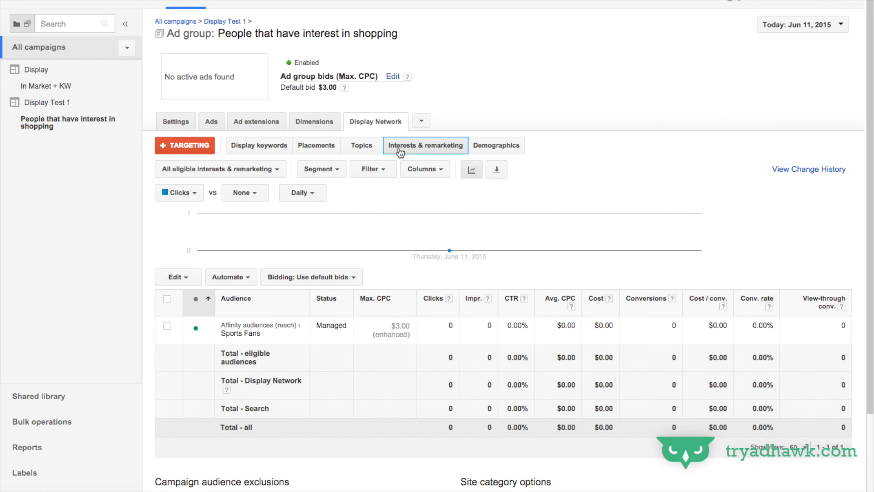
{"action": "mouse_move", "coordinate": [274, 145]}
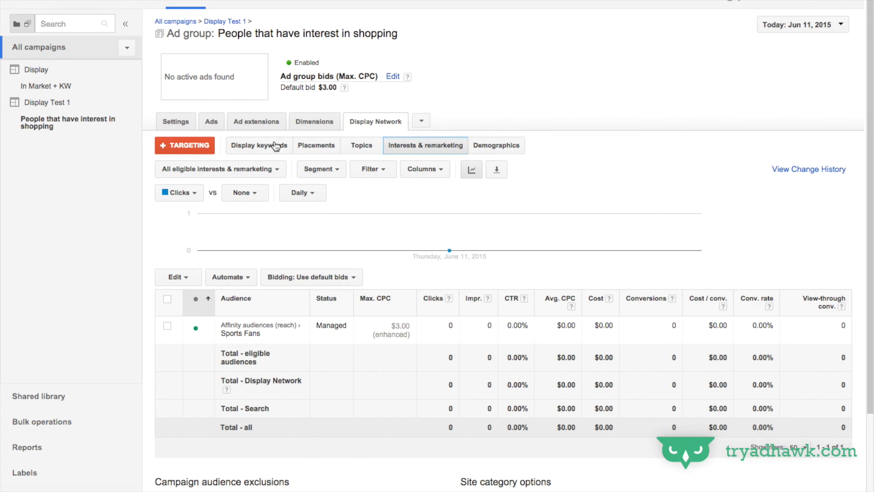
{"action": "left_click", "coordinate": [259, 145]}
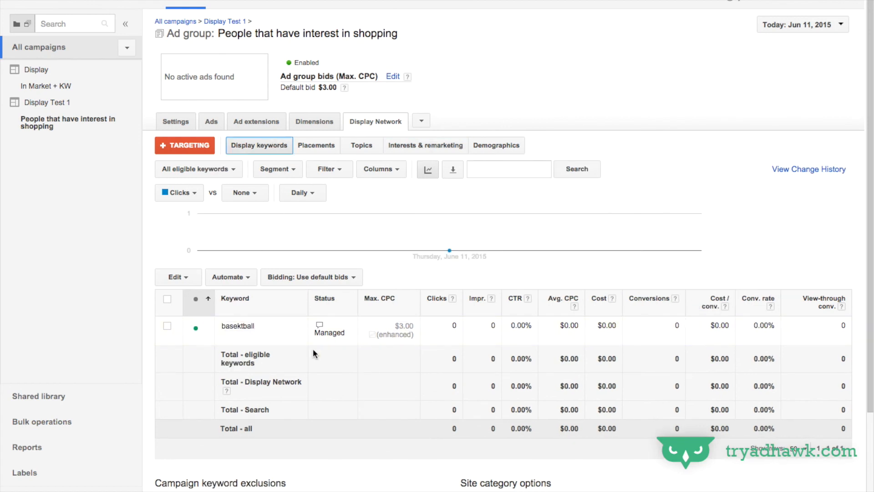